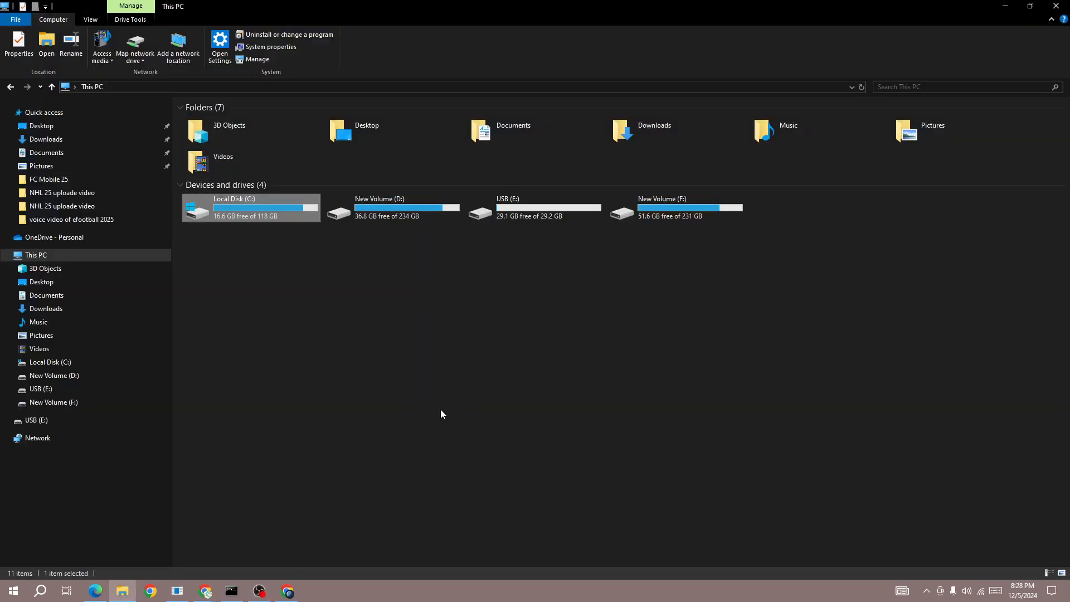
mouse_move(435, 412)
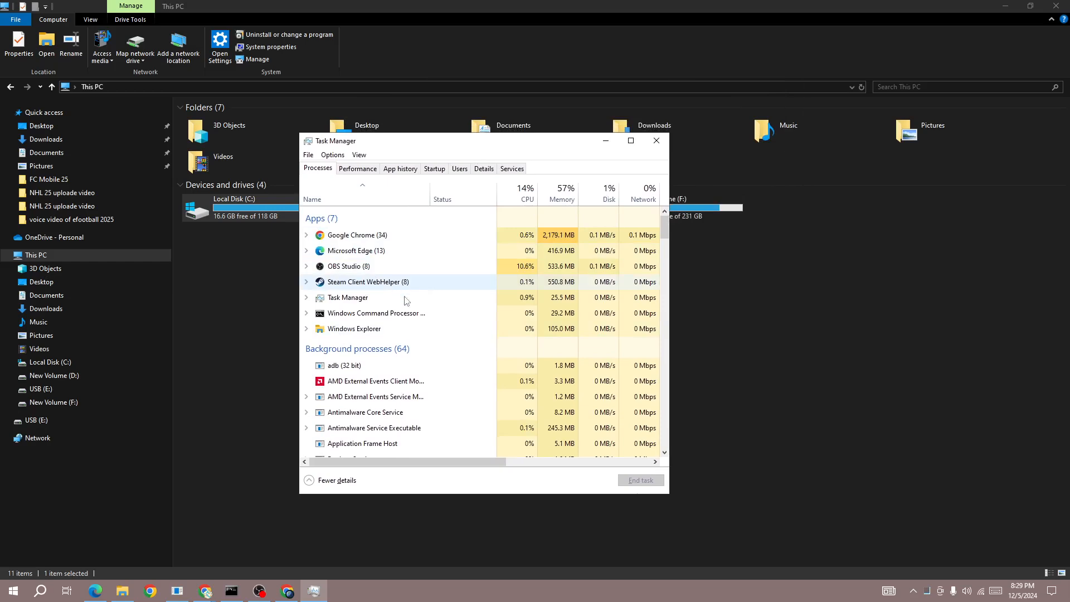
Step: End the running OBS Studio task from its process context menu
right_click(343, 265)
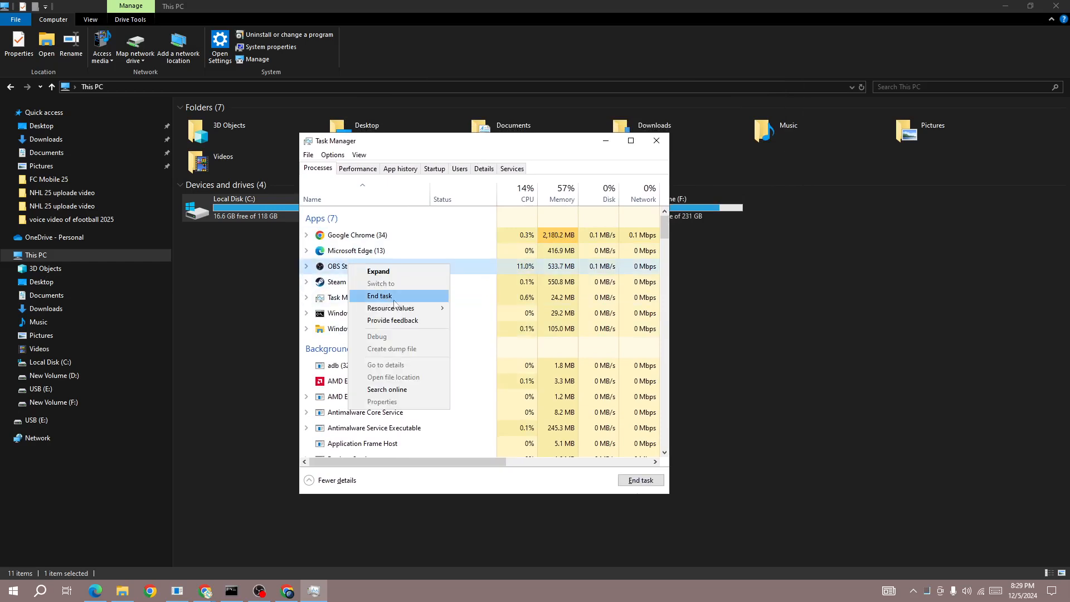
click(380, 296)
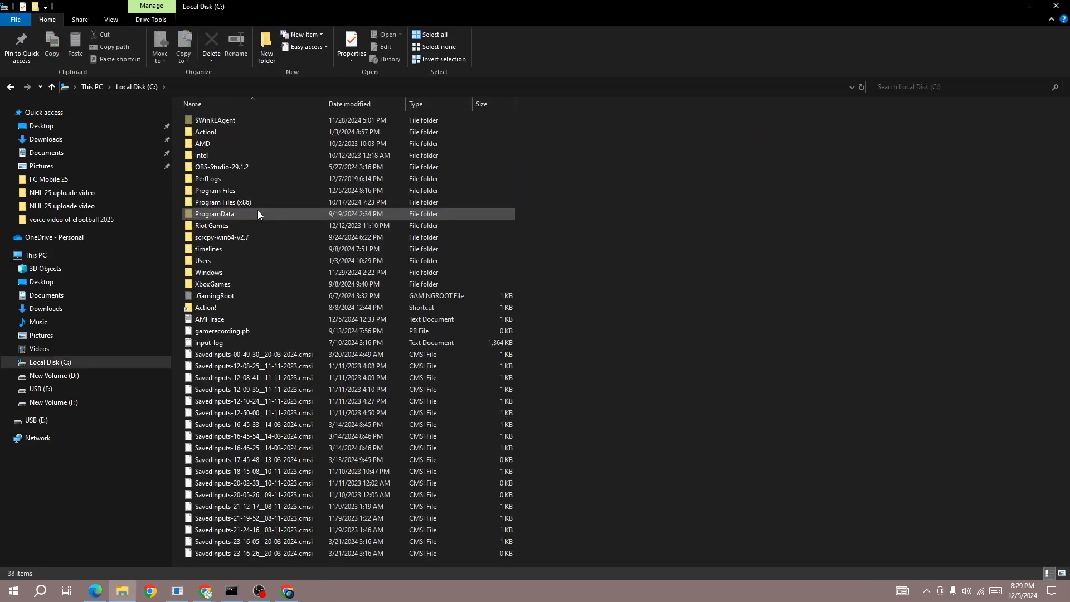
Step: Navigate into Program Files, then into the InfinityNikkiGlobal Launcher folder
double_click(215, 189)
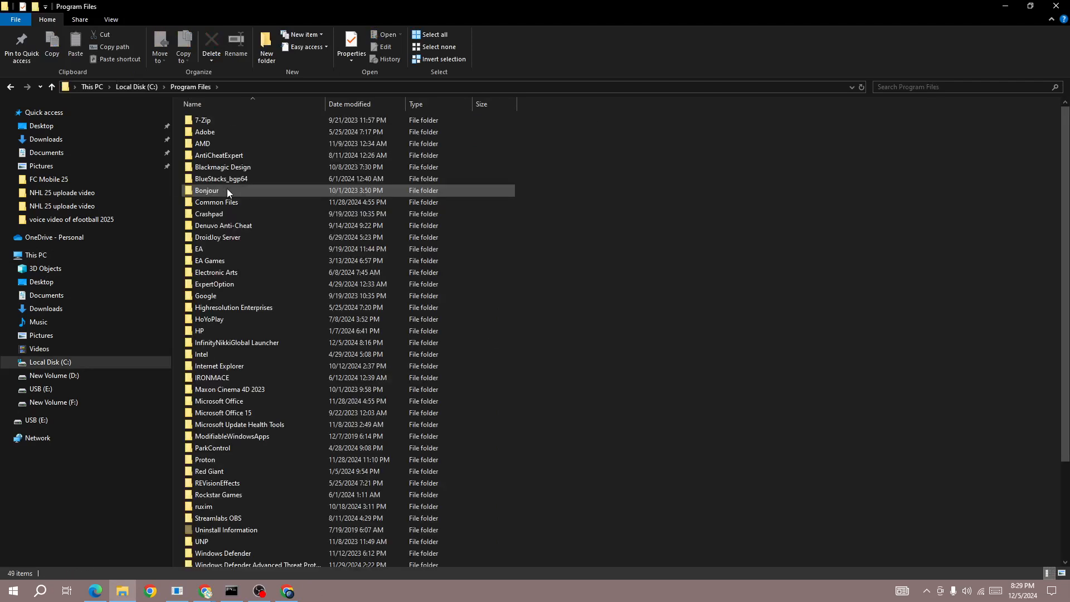
double_click(237, 342)
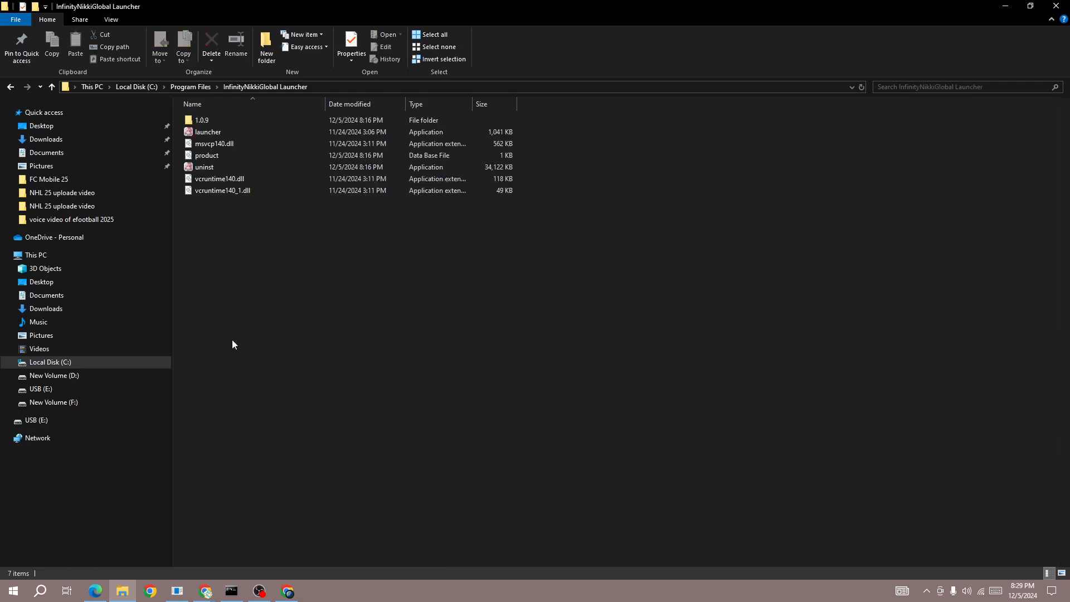
mouse_move(243, 328)
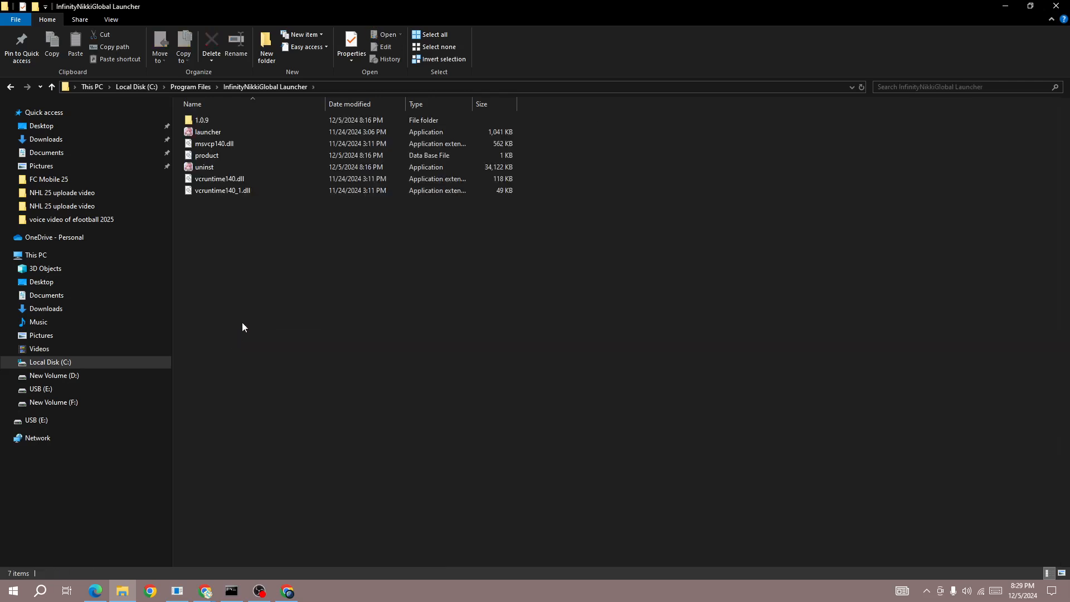
mouse_move(241, 254)
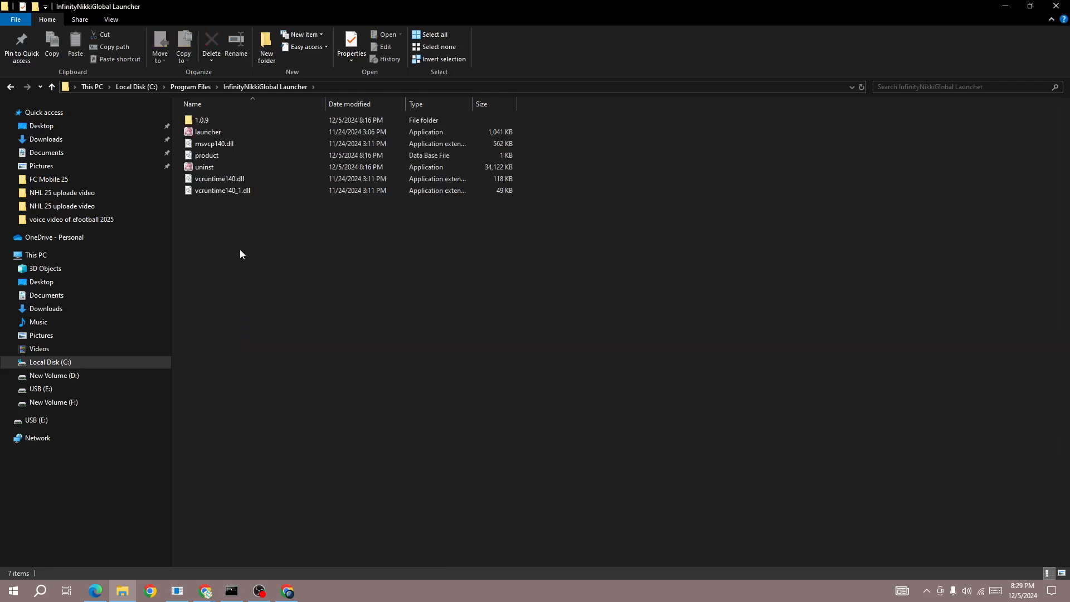
Step: Select the uninst application in the launcher folder and bring up its context menu
click(220, 179)
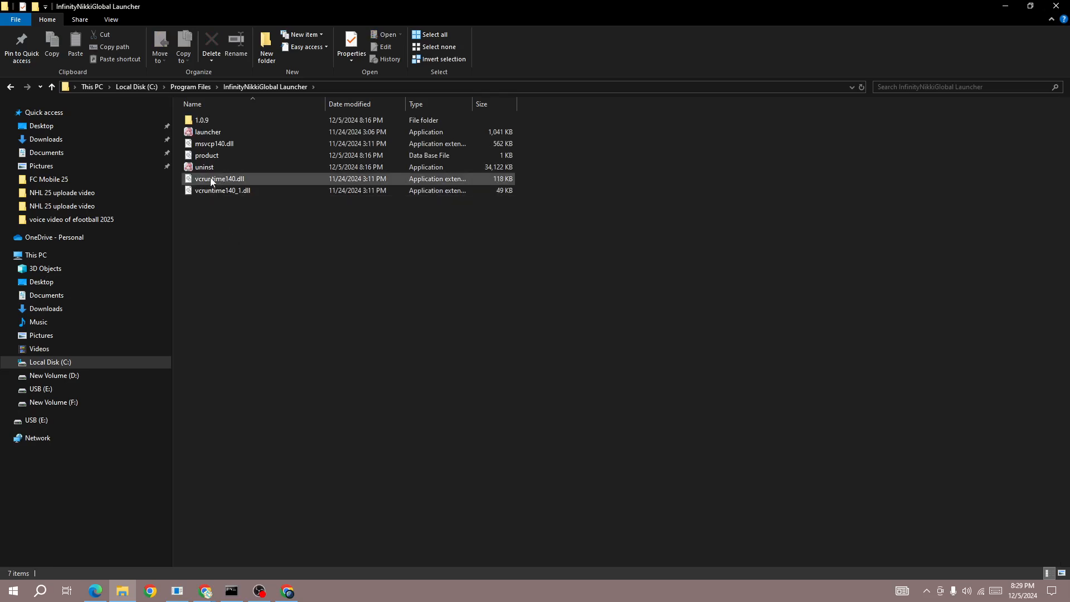
mouse_move(211, 167)
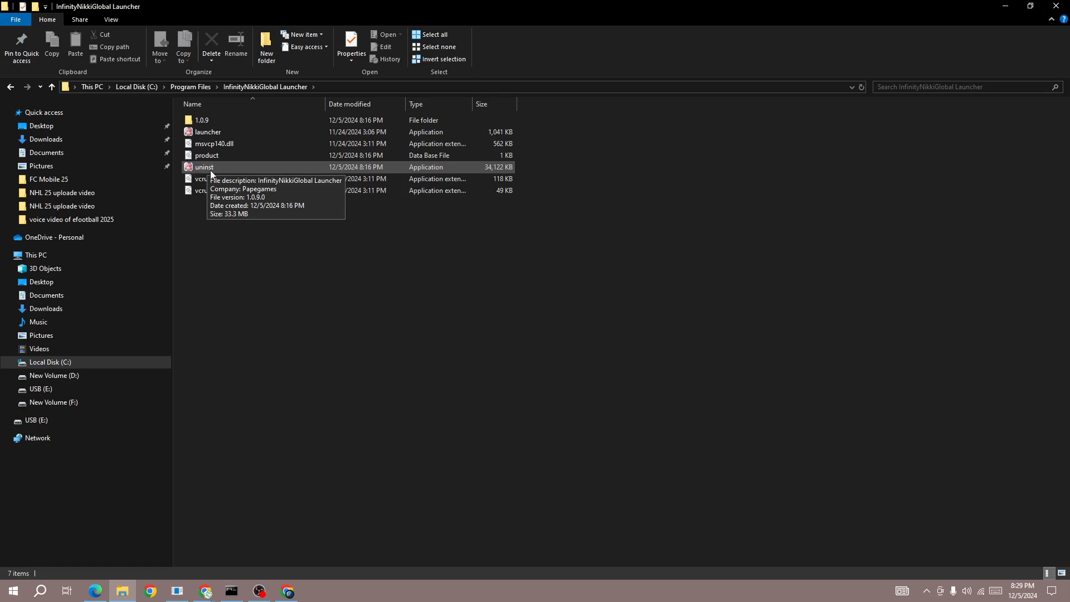
click(204, 167)
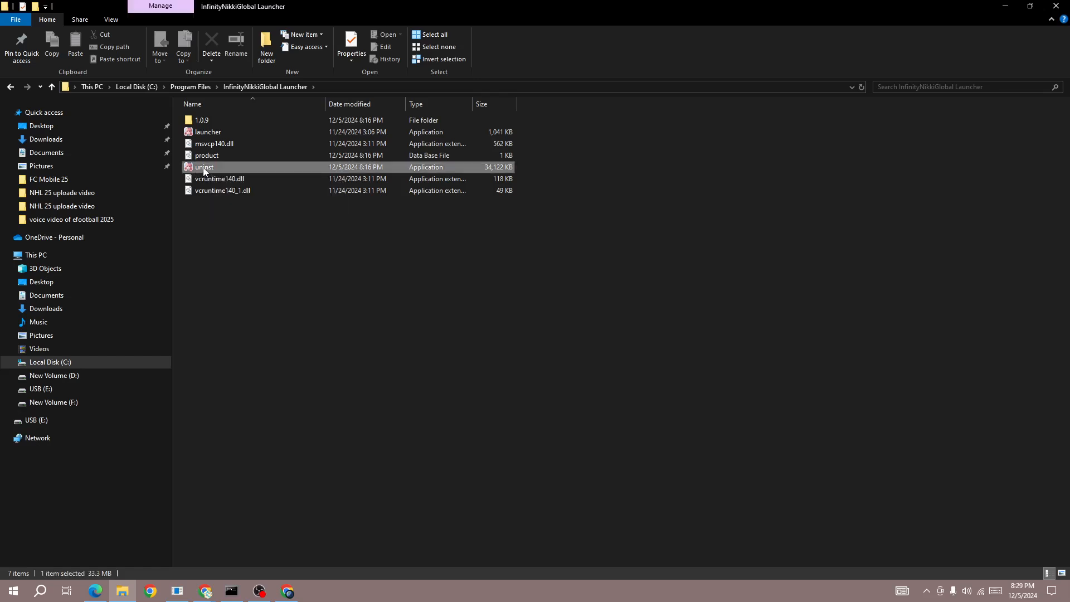
right_click(203, 167)
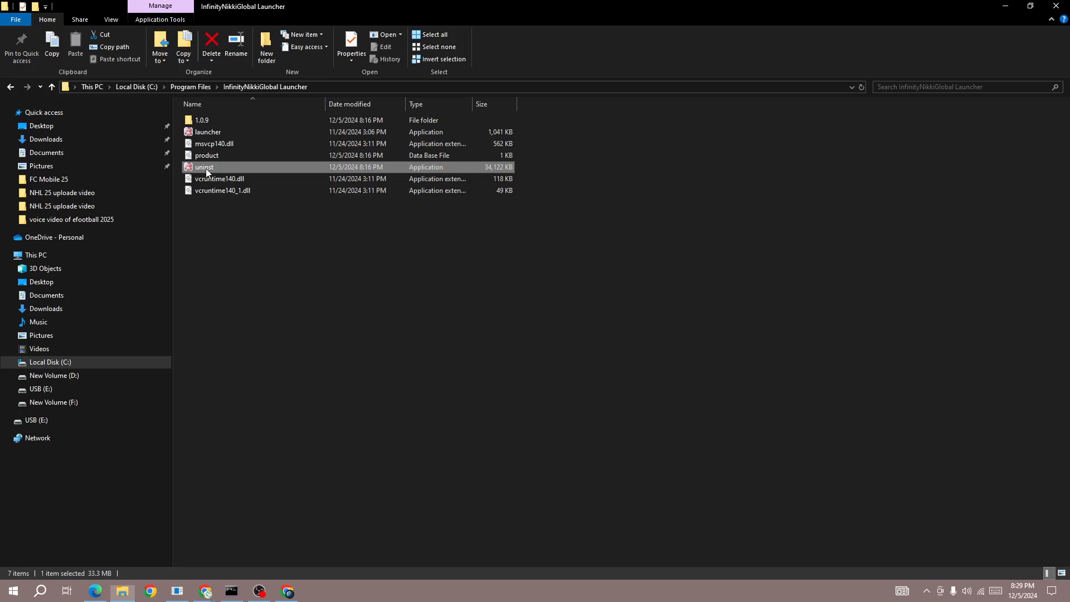
Step: Launch uninst so the Infinity Nikki uninstall confirmation window appears
double_click(204, 168)
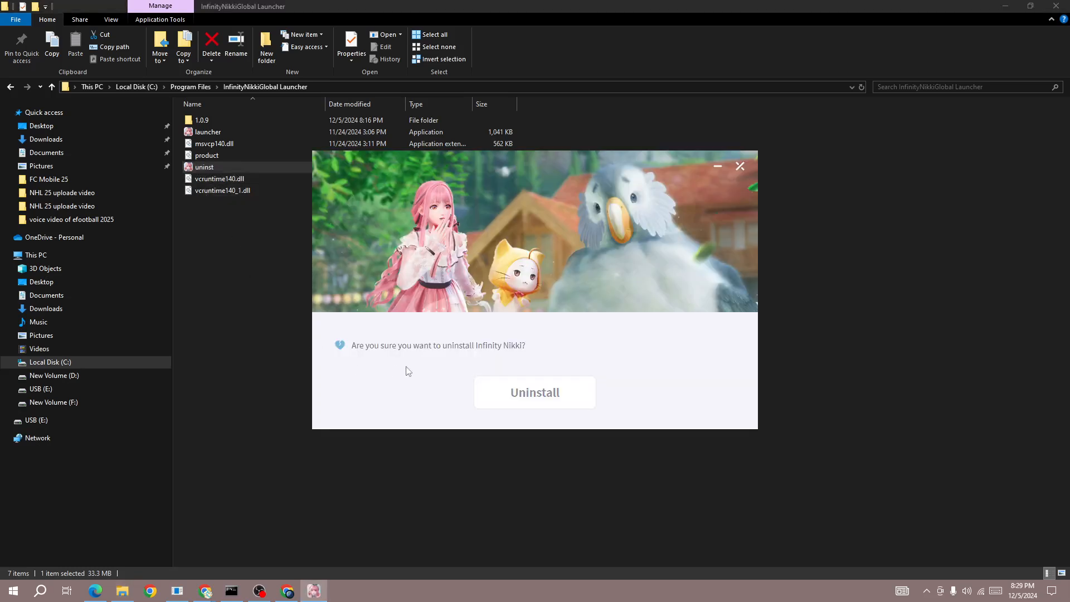
mouse_move(565, 327)
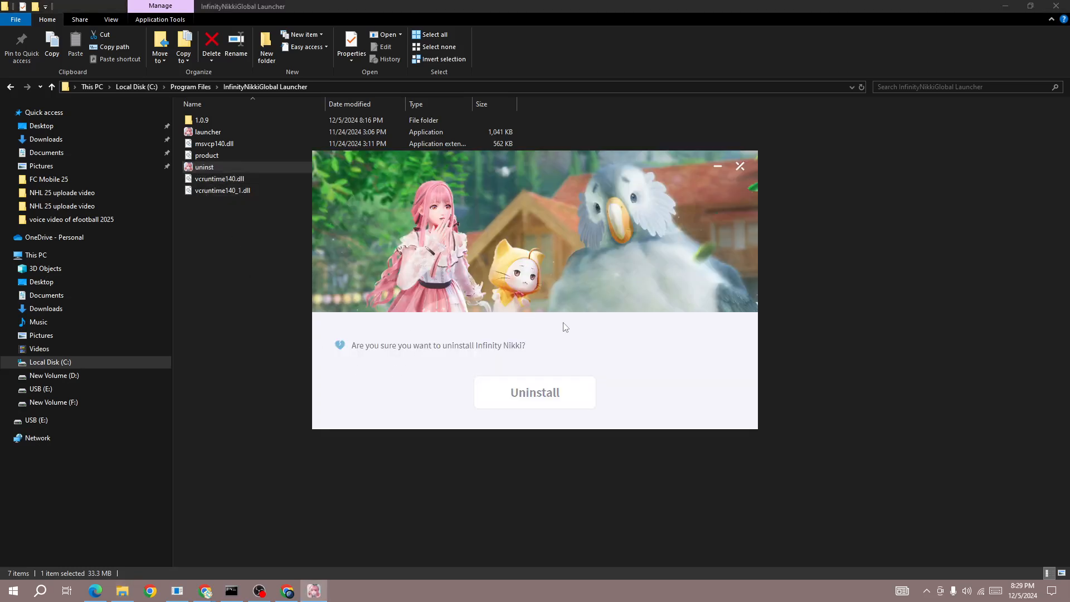
mouse_move(551, 401)
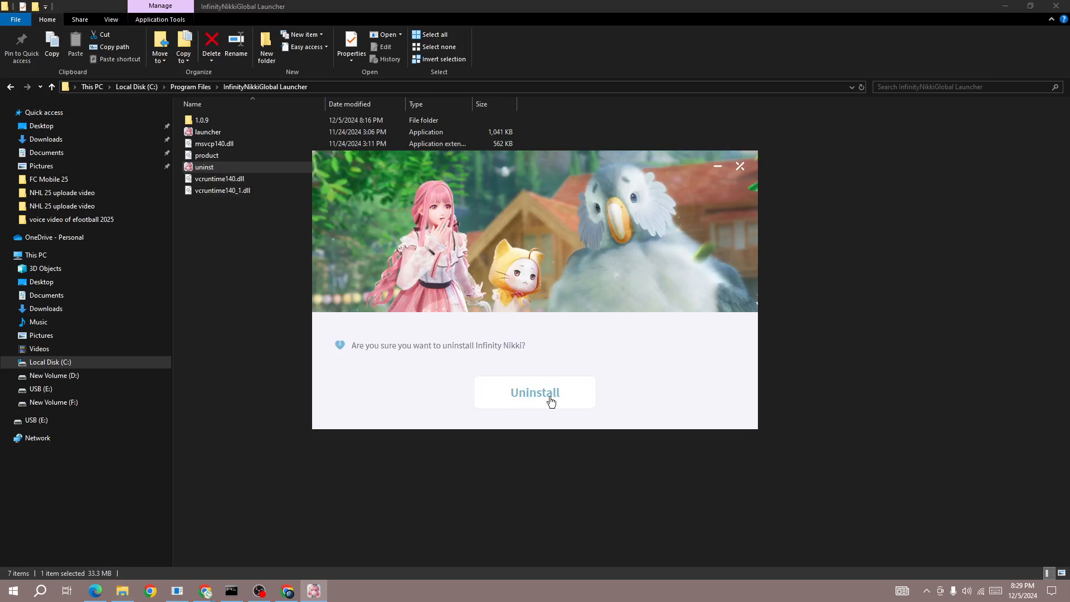
mouse_move(711, 388)
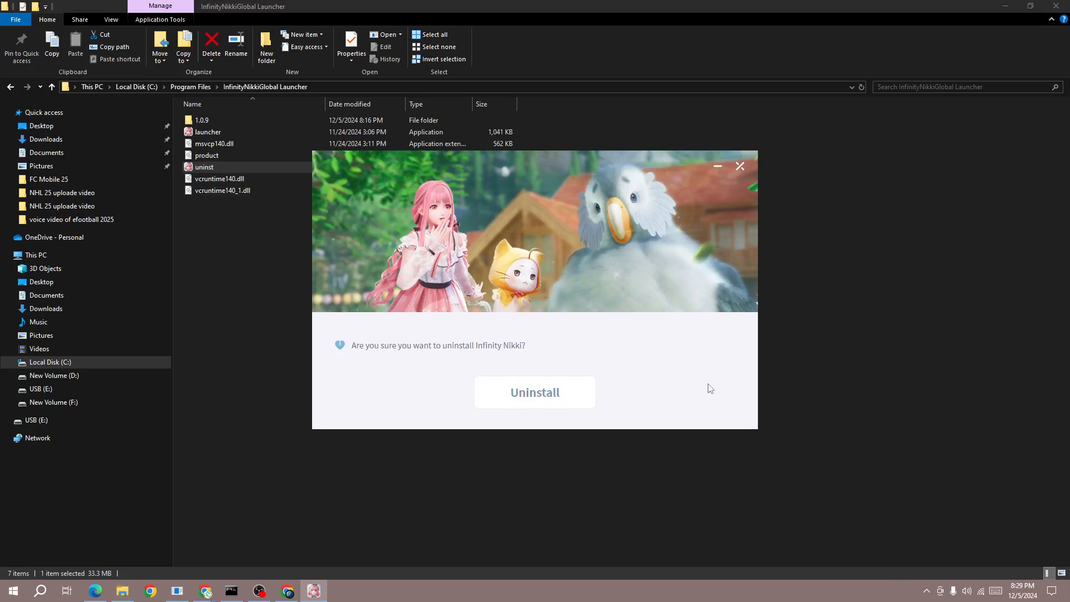
mouse_move(620, 389)
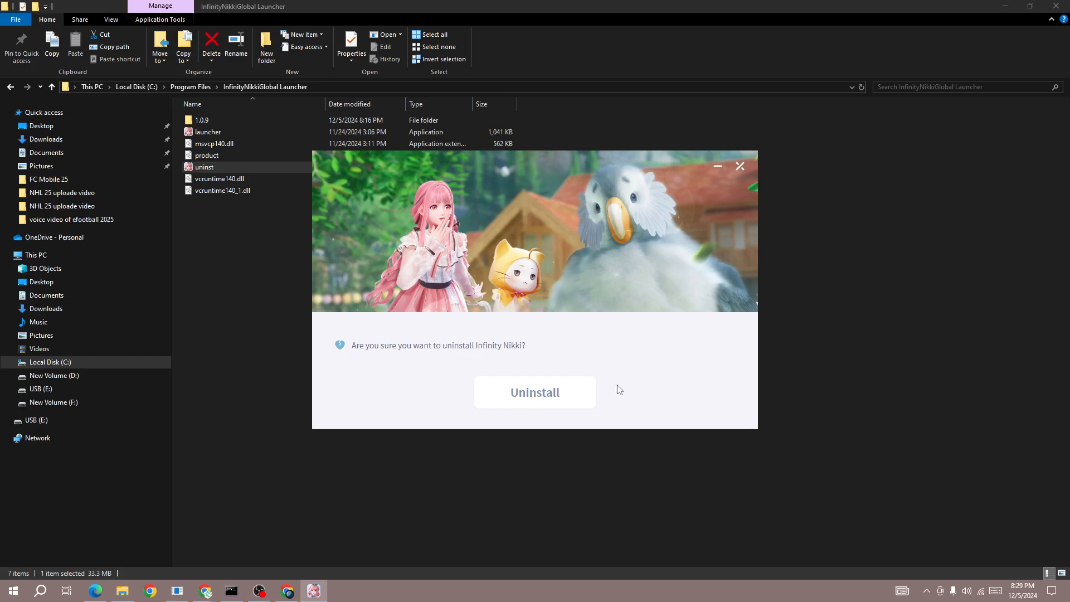
mouse_move(261, 591)
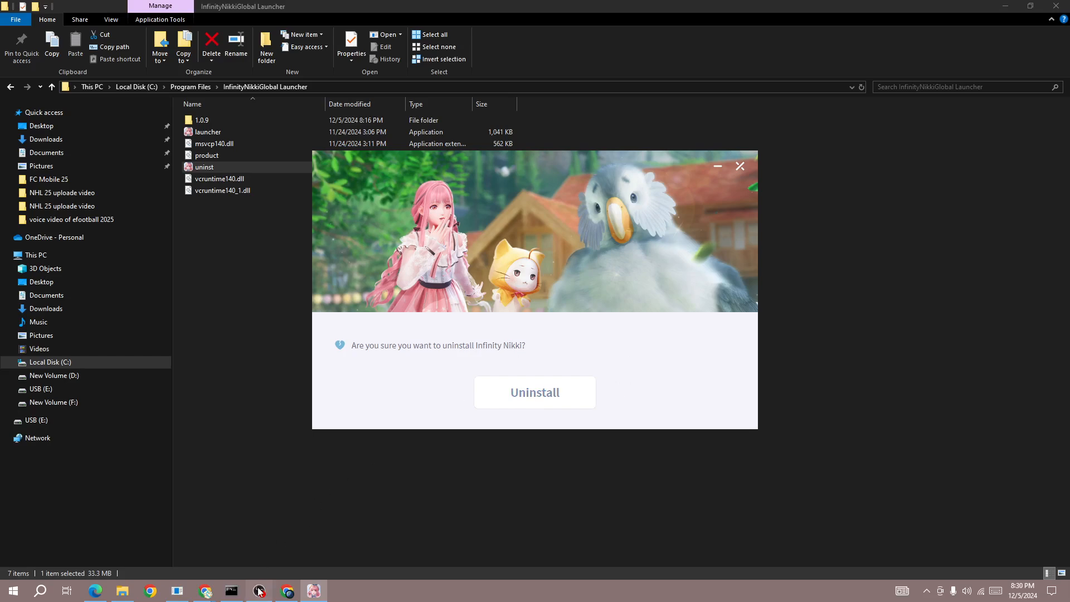